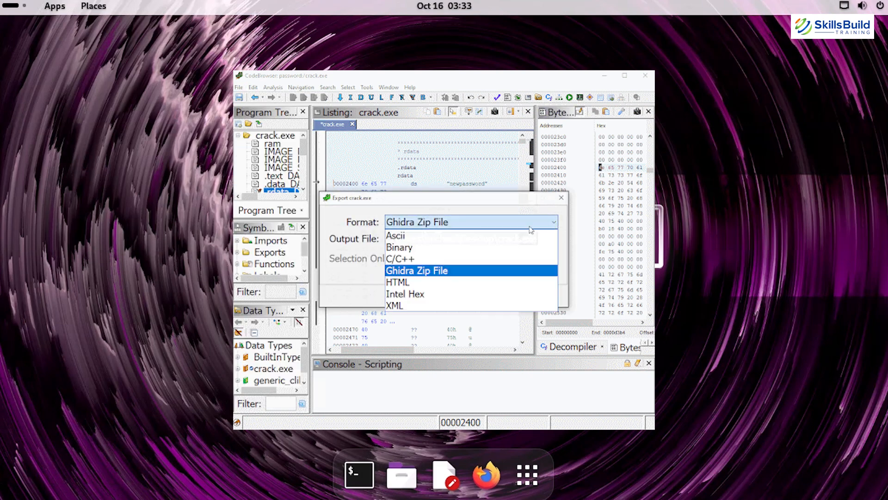
Export crack.exe in Binary format to newcrack.exe.bin on the Desktop and dismiss the results summary.
left_click(398, 248)
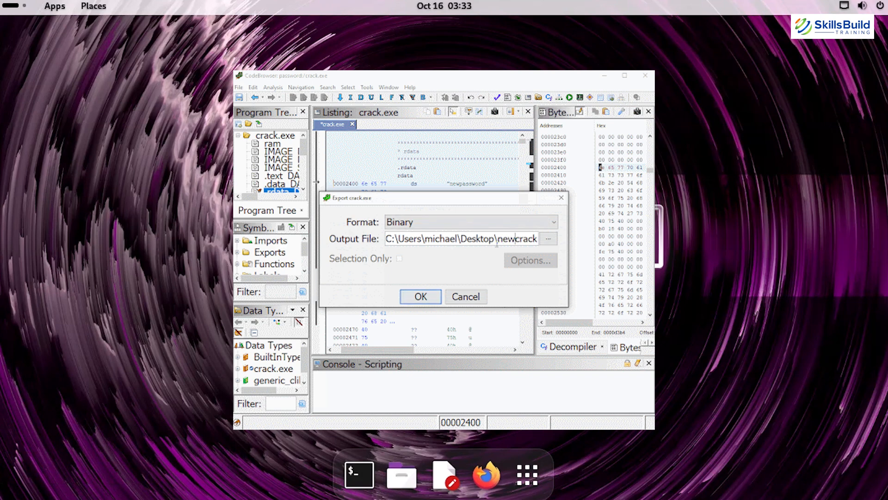
left_click(420, 296)
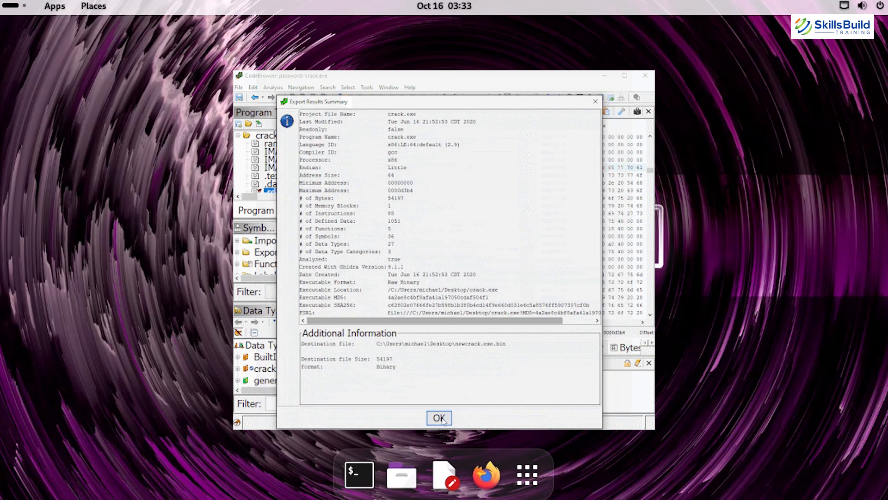
left_click(438, 417)
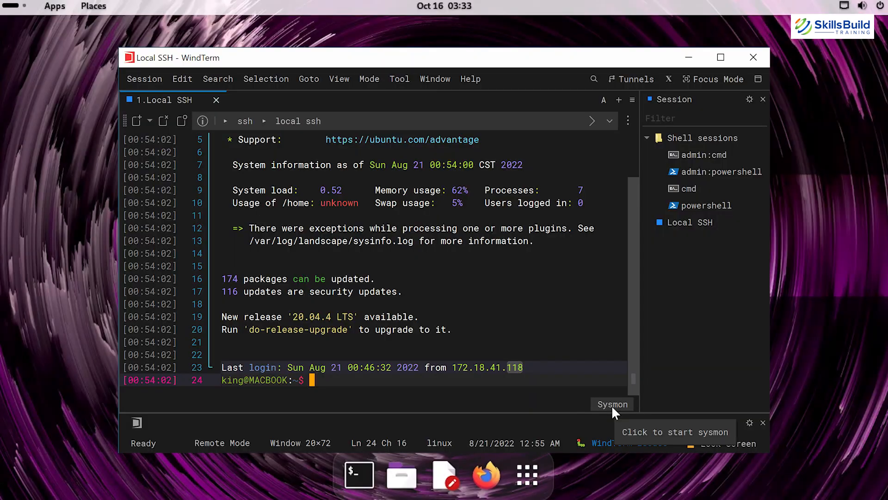
Start WindTerm's Sysmon from the status bar to show live CPU and memory usage.
left_click(612, 404)
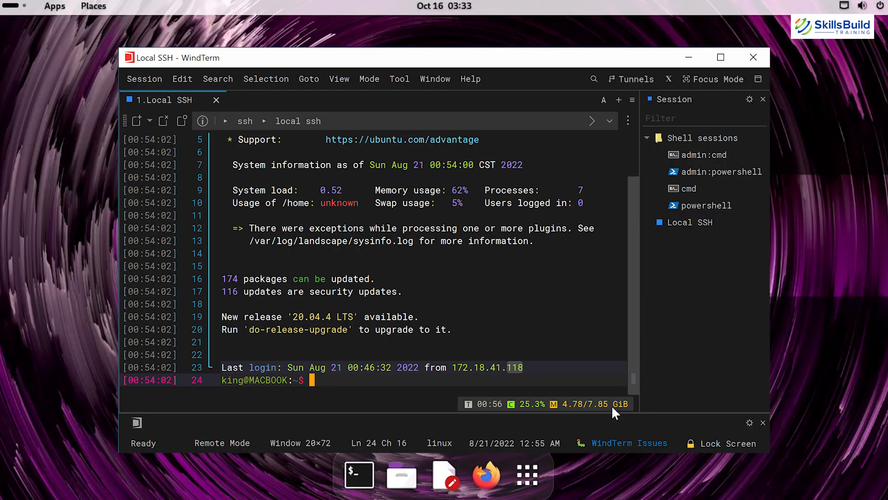
mouse_move(591, 414)
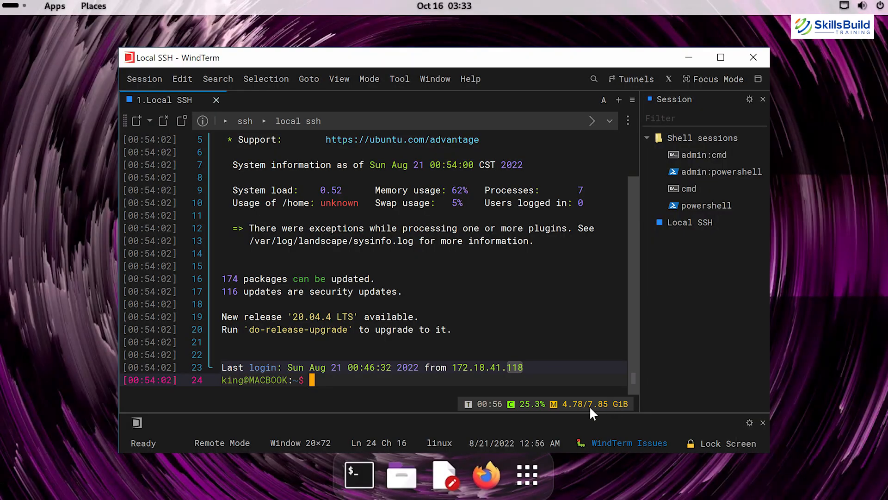
mouse_move(576, 406)
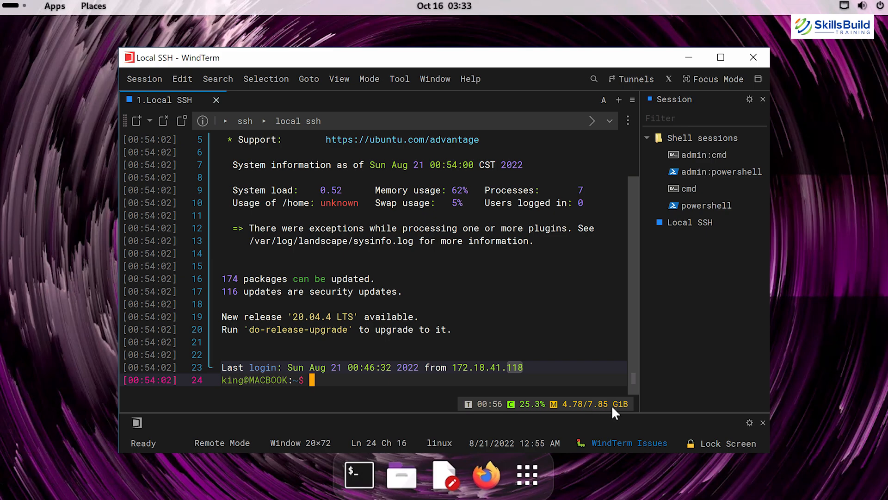
mouse_move(617, 404)
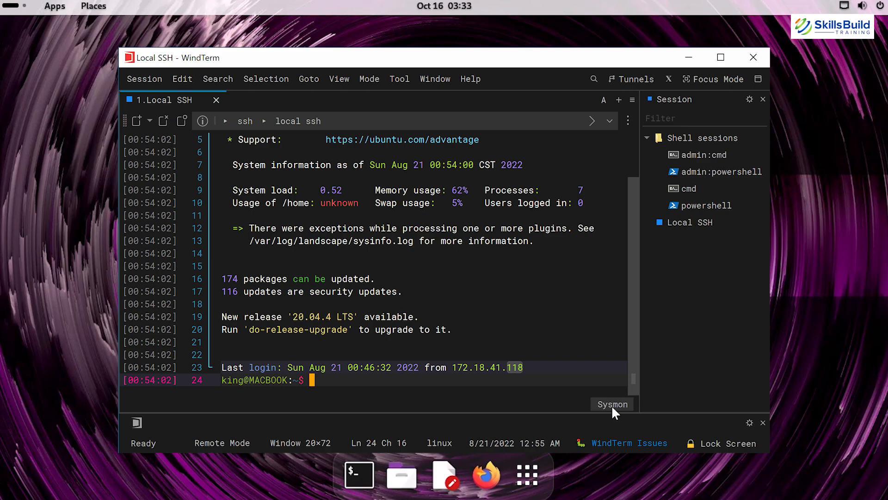
mouse_move(612, 404)
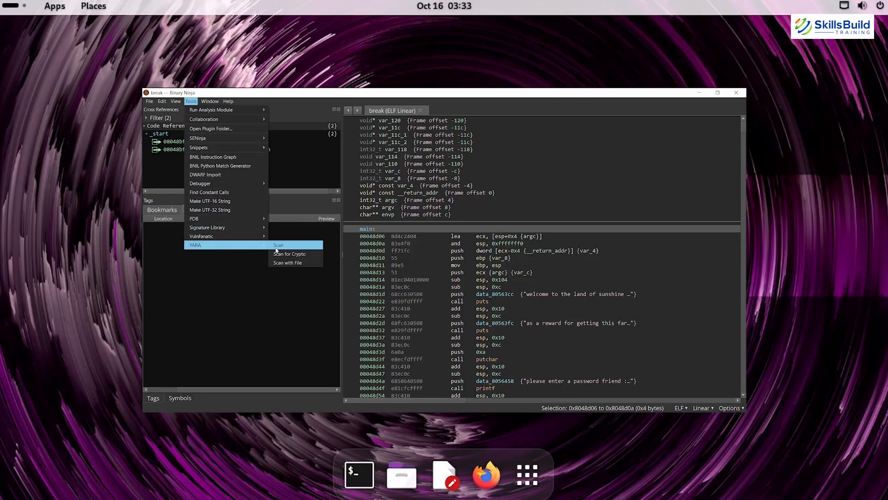
Launch a YARA scan of the open break binary via Tools > YARA > Scan.
left_click(278, 244)
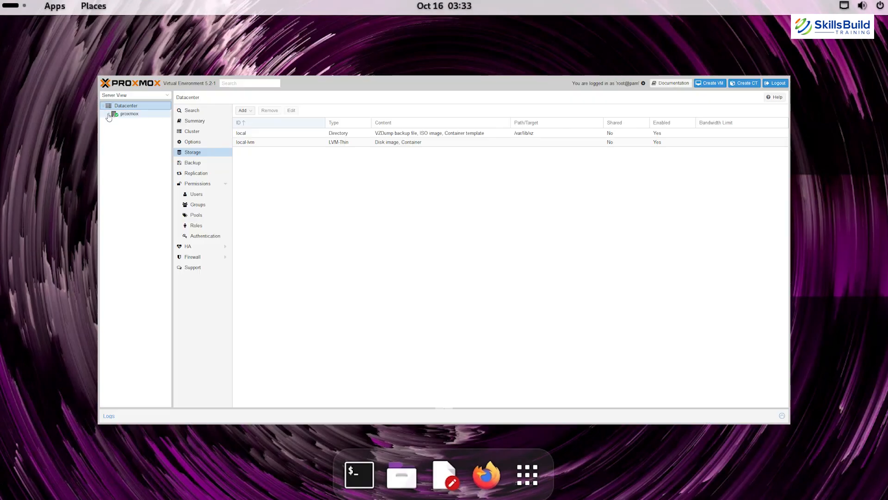
Show the proxmox node's local storage content listing the Windows 7 ISO and Ubuntu 18.04 template.
left_click(109, 114)
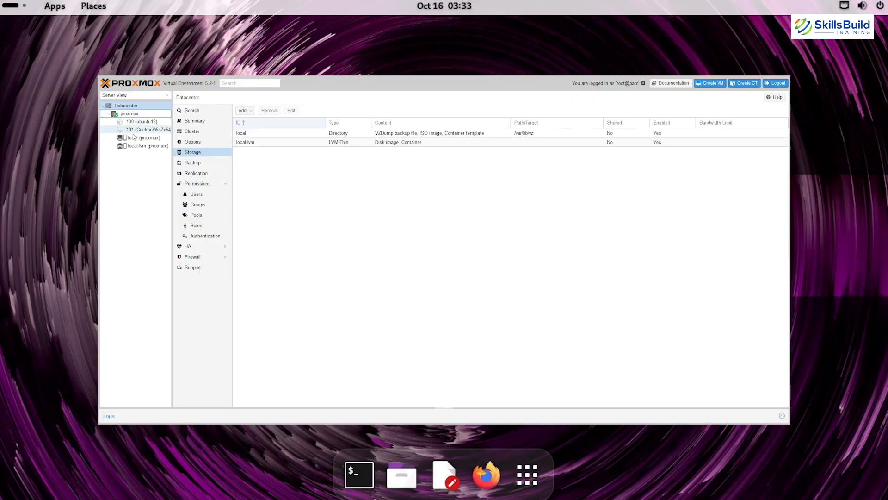
left_click(142, 137)
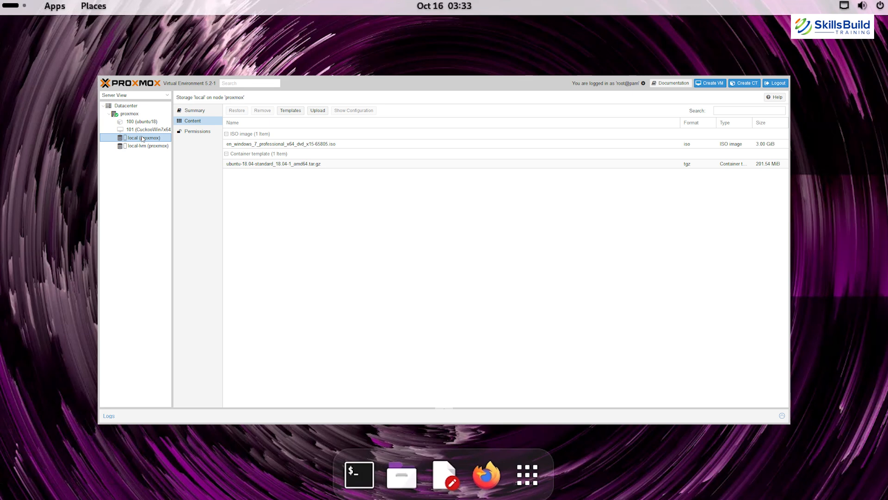
left_click(290, 111)
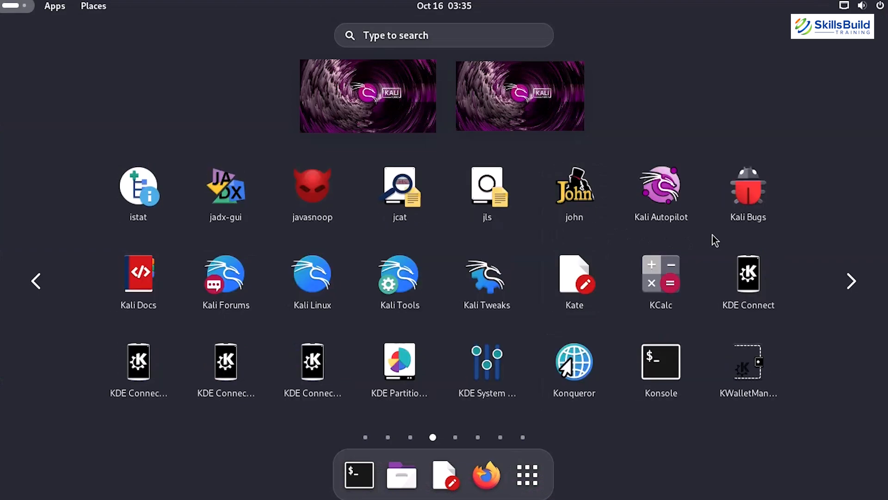
Jump to the last application grid page listing wireshark, yara and zaproxy.
left_click(851, 282)
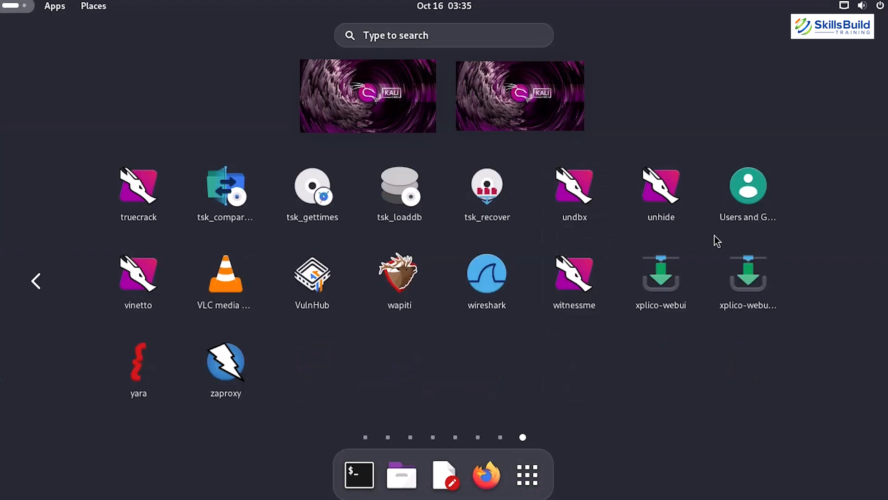